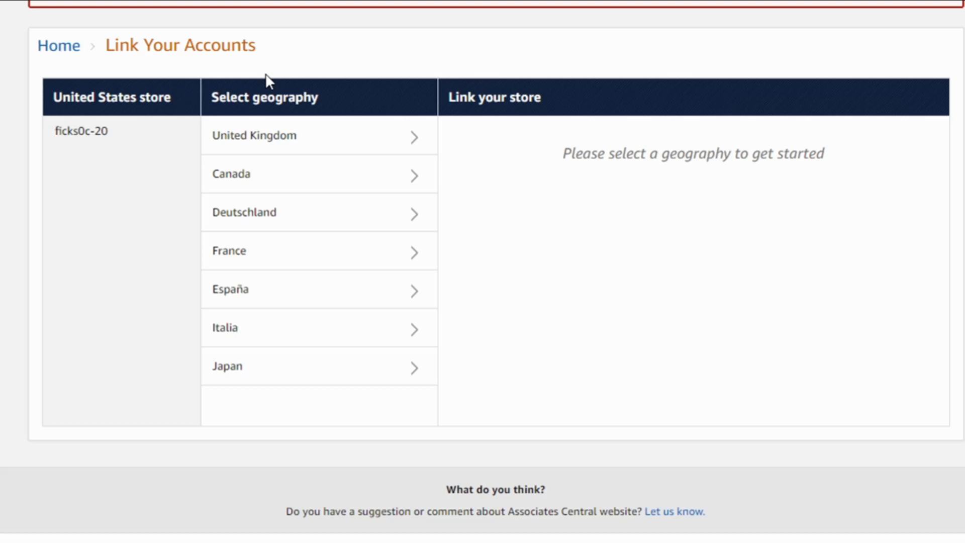
mouse_move(277, 196)
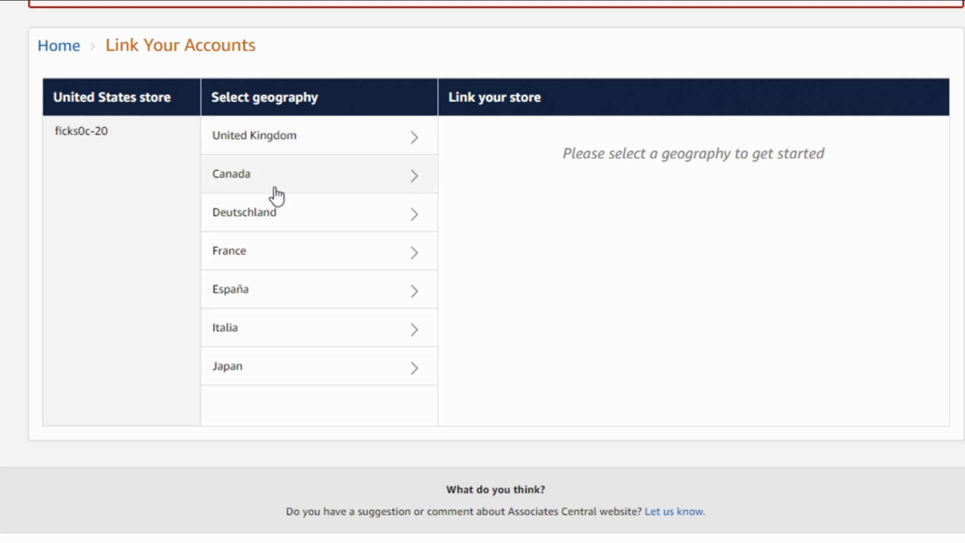
mouse_move(269, 298)
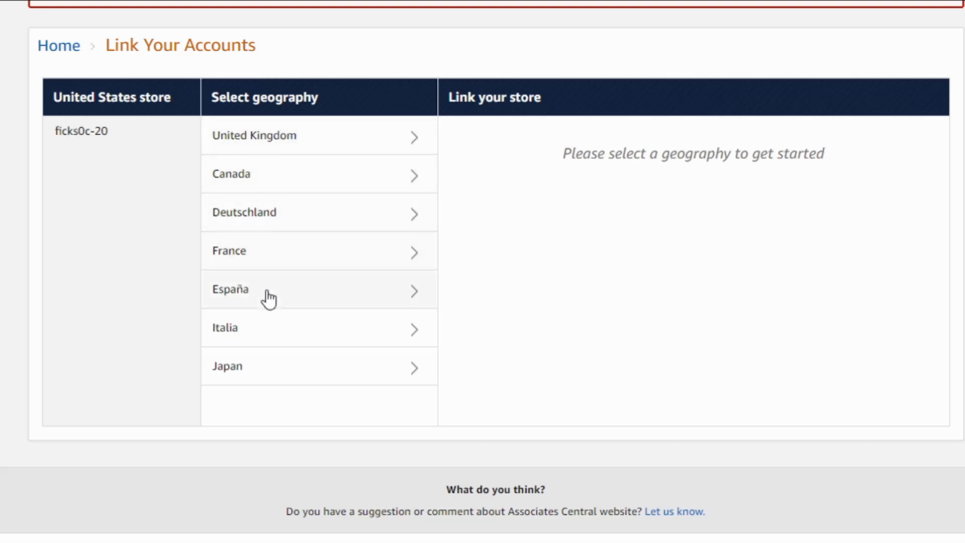
mouse_move(264, 337)
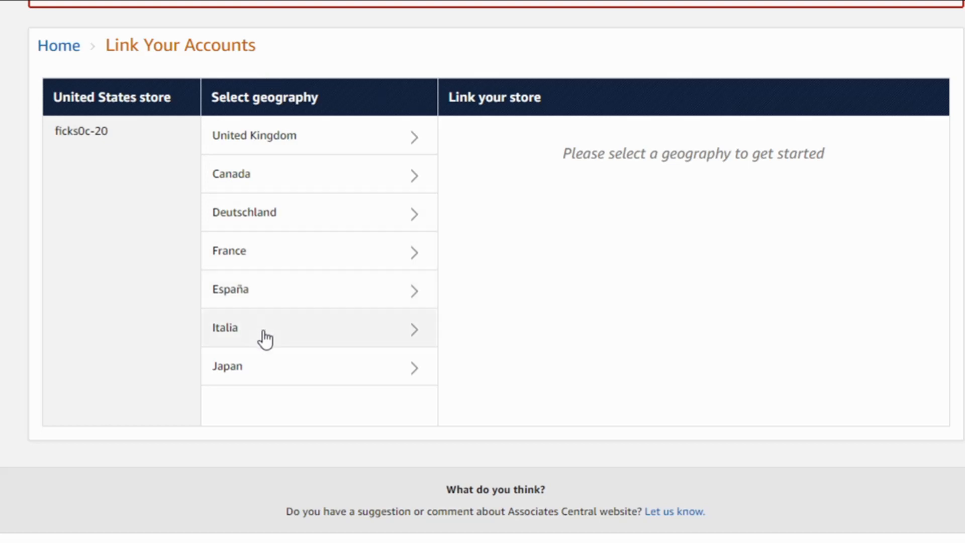
mouse_move(271, 378)
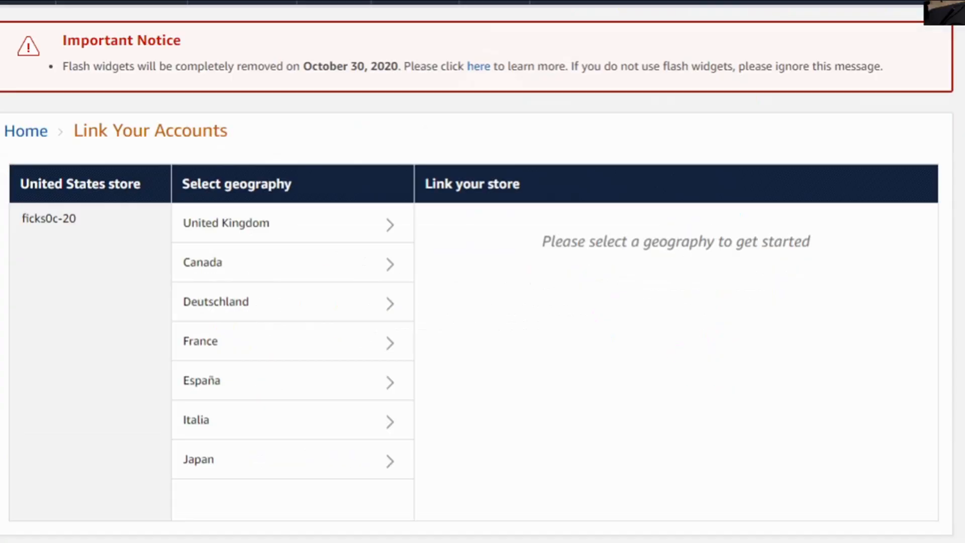
mouse_move(242, 250)
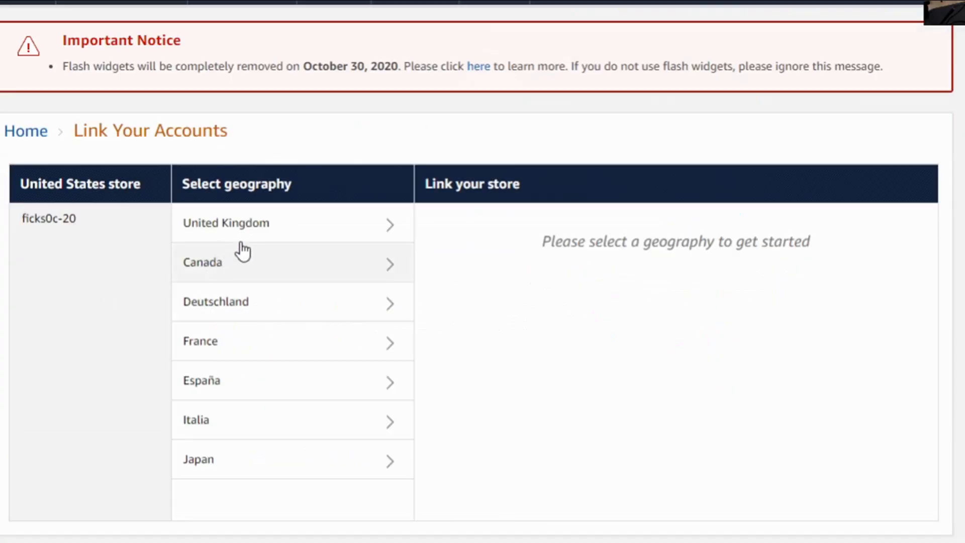
mouse_move(240, 234)
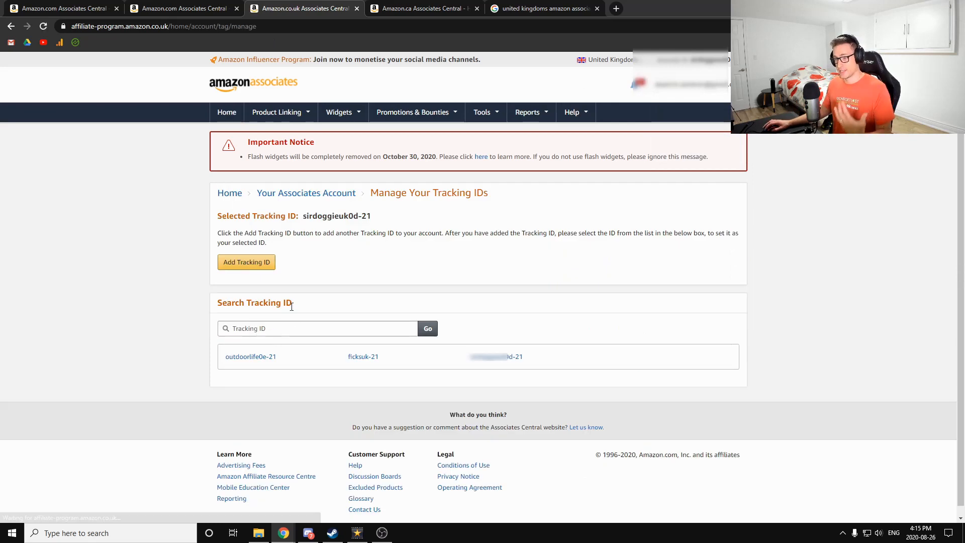
Start a new UK tracking ID and enter bonsaitree23 in the Add Tracking ID field.
double_click(363, 356)
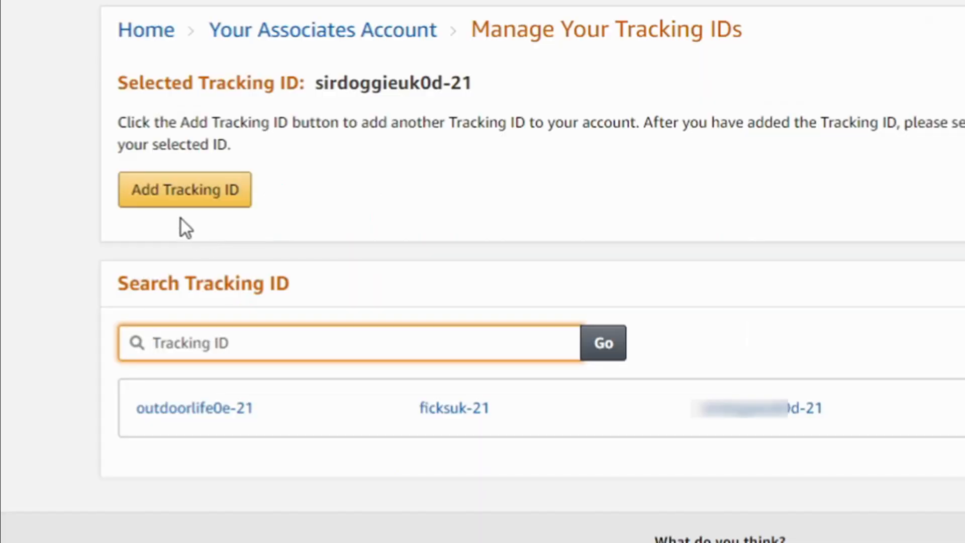
click(184, 190)
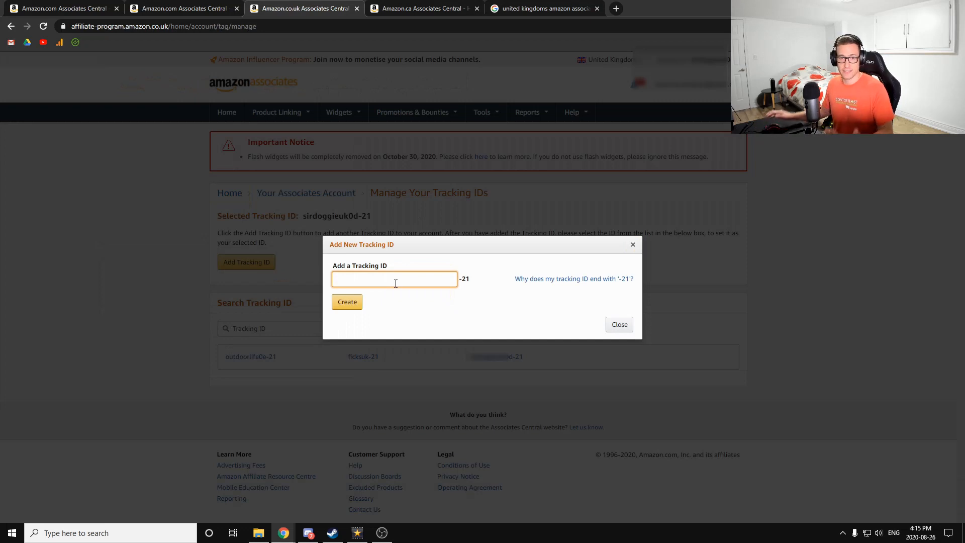
text(bonsaitree)
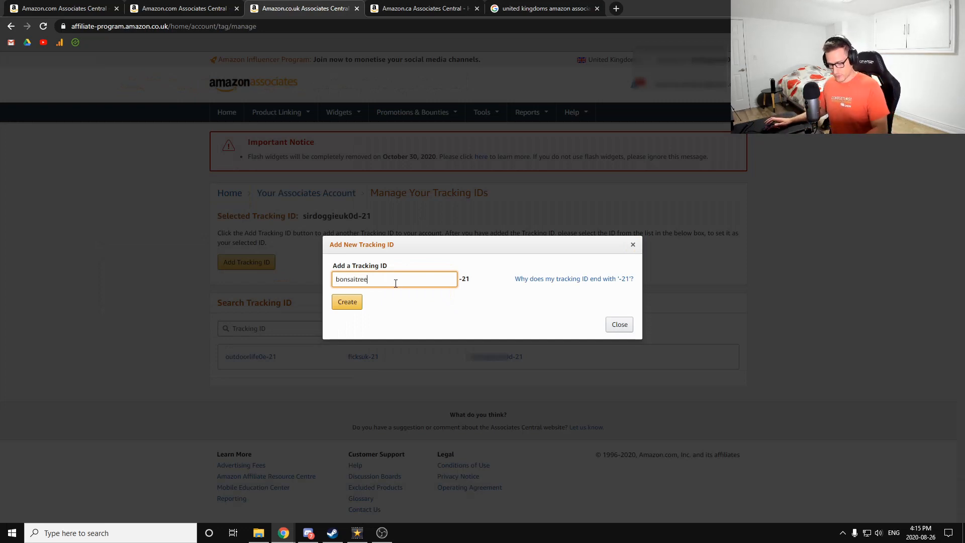
text(23)
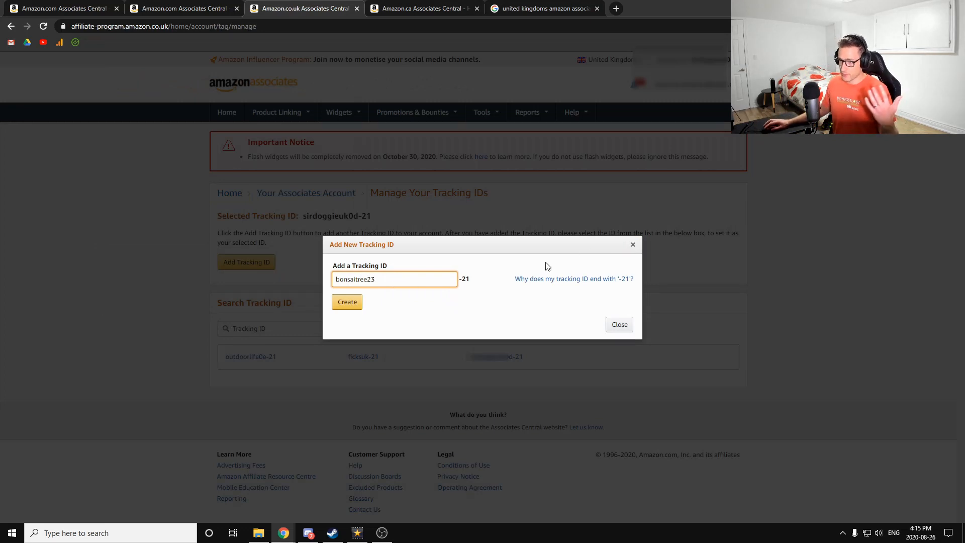
mouse_move(635, 250)
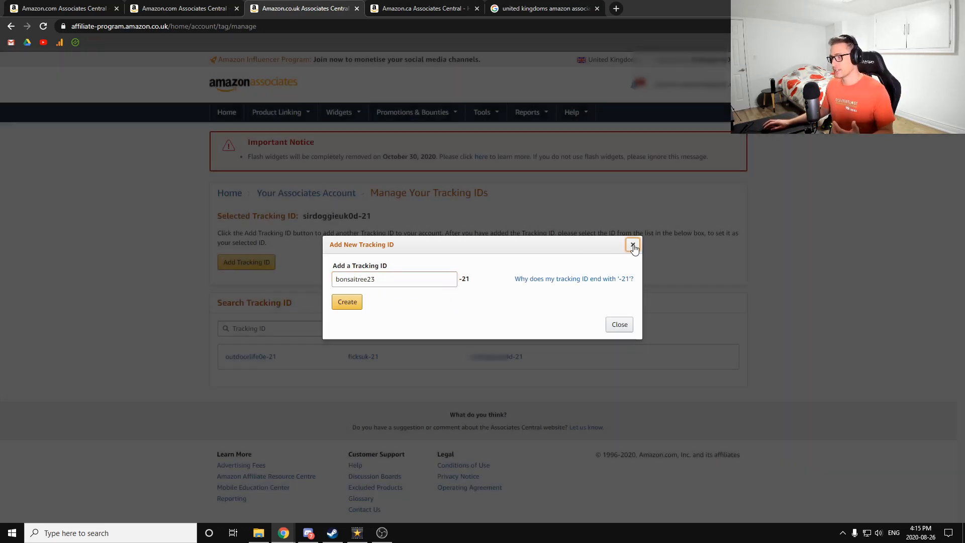
Abandon the UK form and select the ficksca-20 ID on the Canadian tracking IDs page.
click(421, 9)
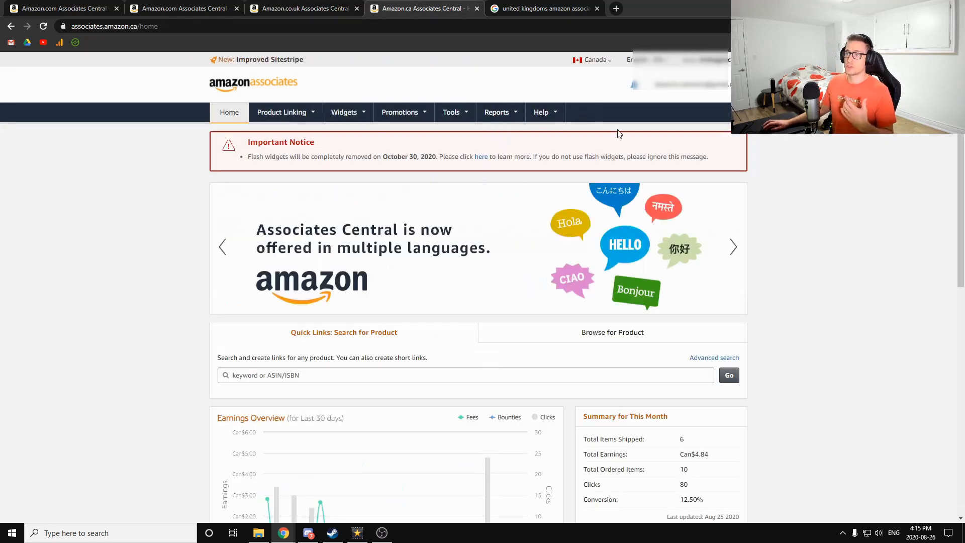
click(677, 84)
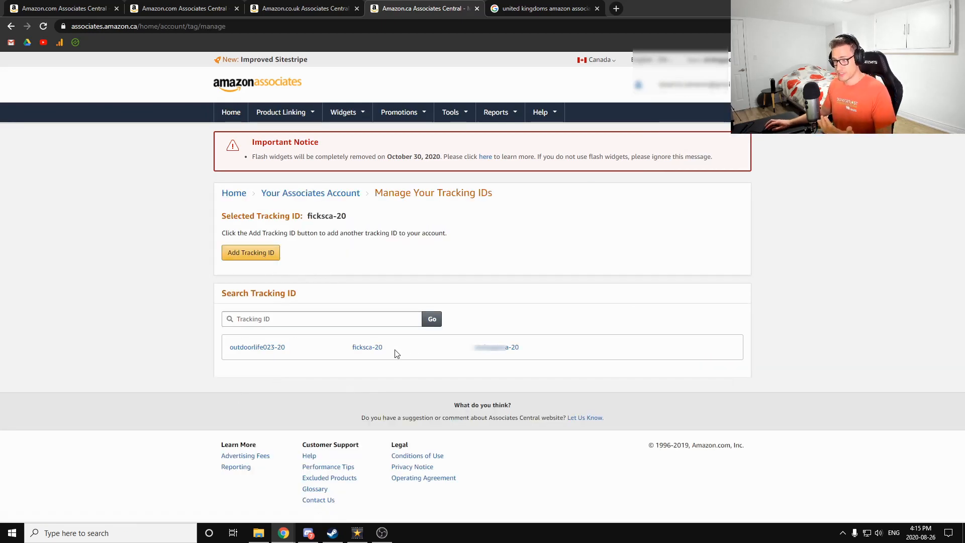
double_click(367, 347)
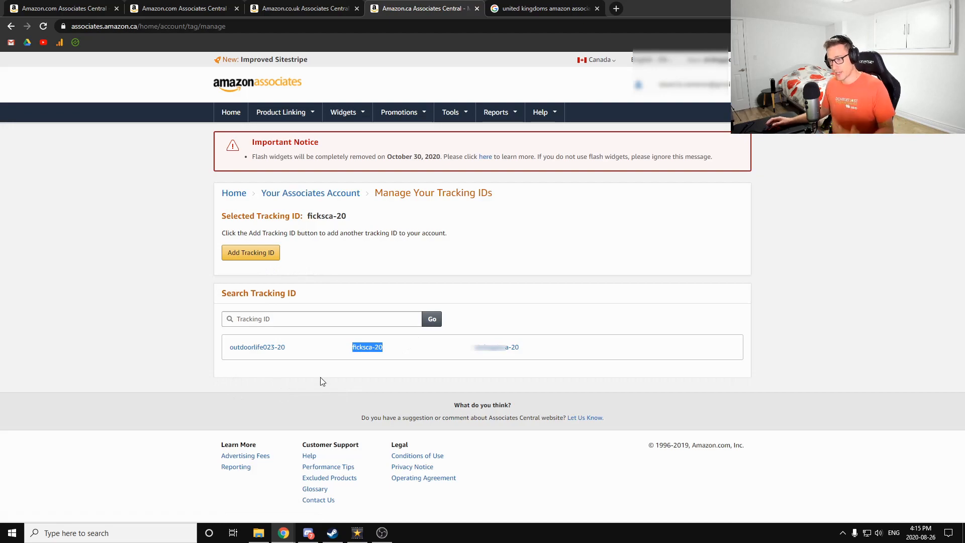
mouse_move(367, 351)
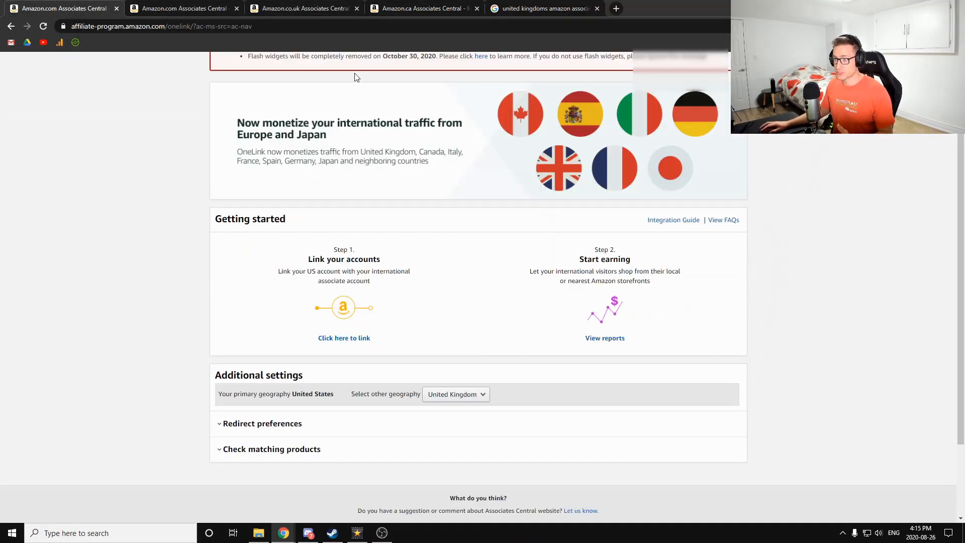
From the OneLink getting-started page, begin Step 1 to link the US account to international stores.
scroll(up, 3)
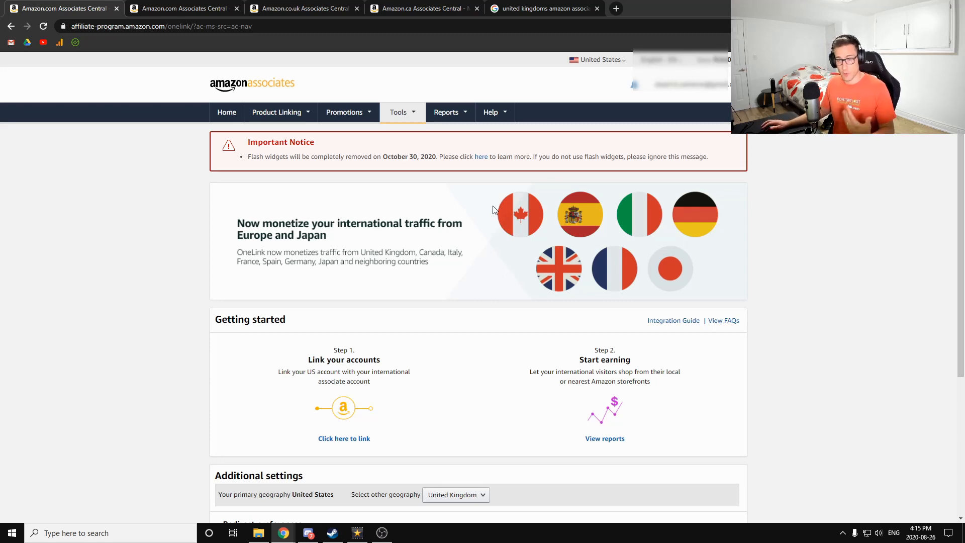
scroll(down, 3)
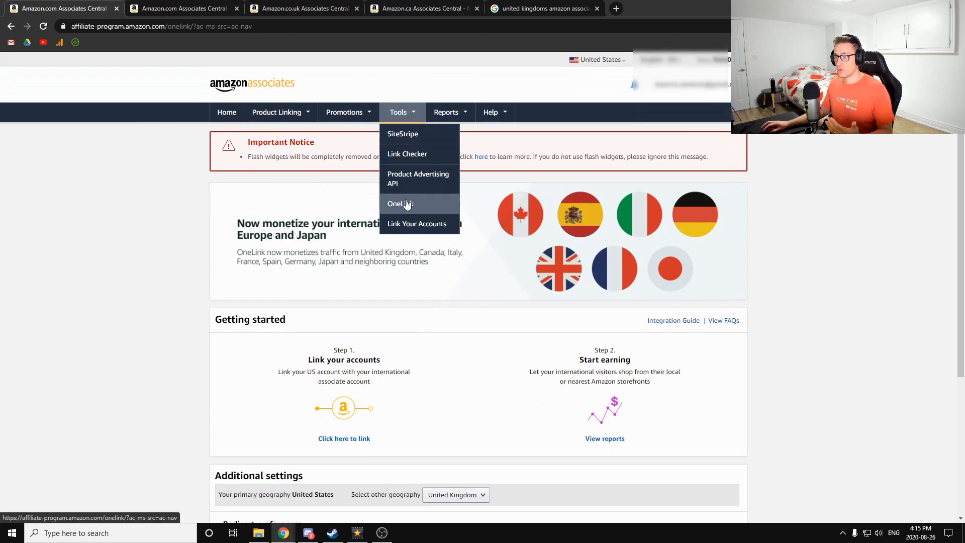
click(399, 205)
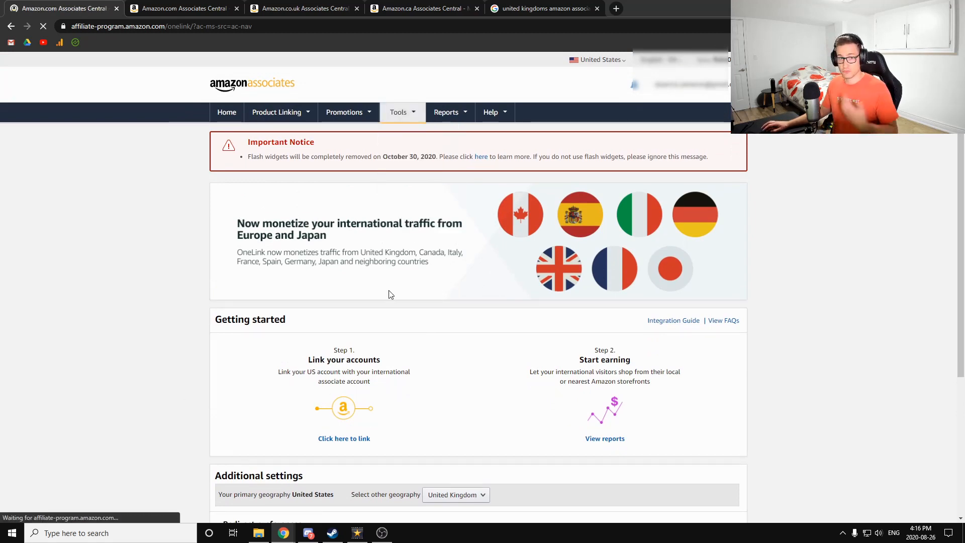
scroll(down, 3)
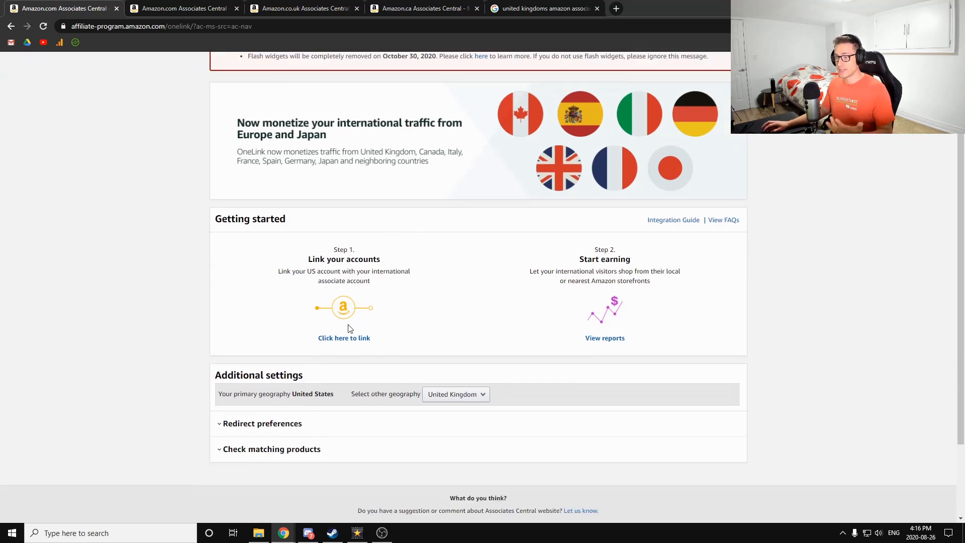
mouse_move(344, 338)
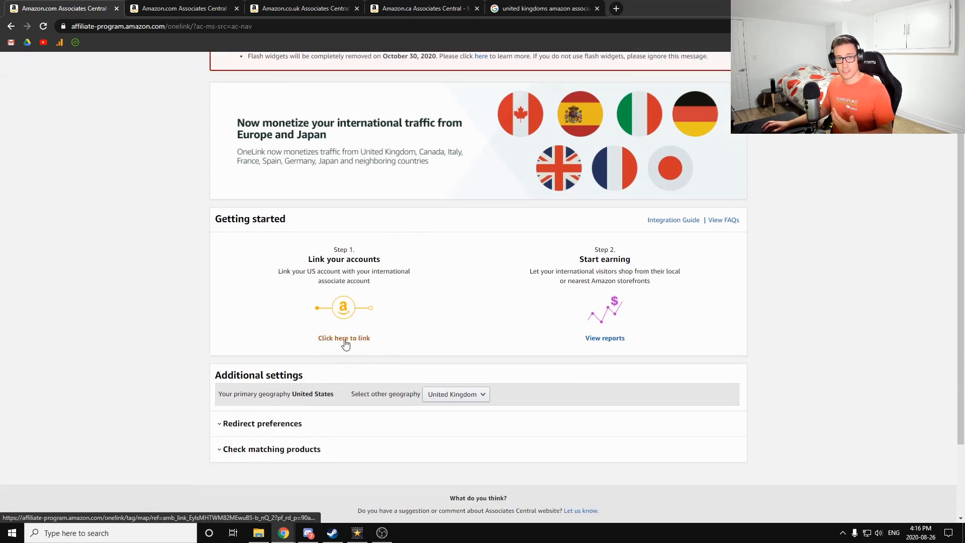
click(344, 338)
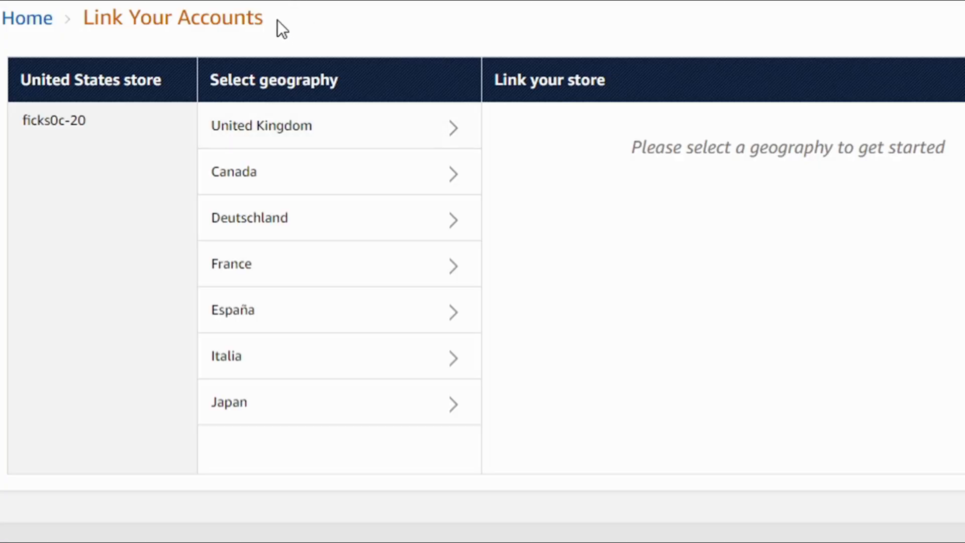
mouse_move(305, 134)
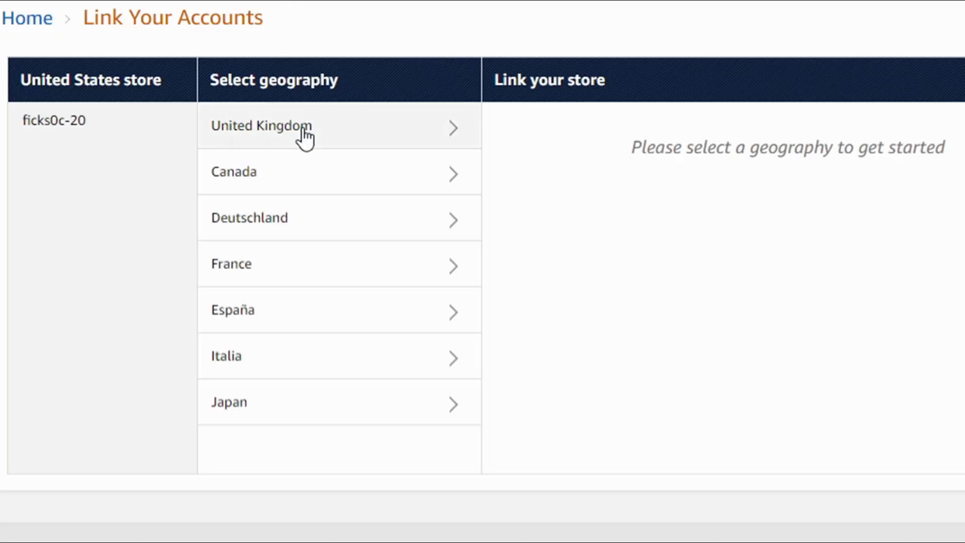
Review the United Kingdom store's VERIFIED link status, then select Canada.
click(305, 125)
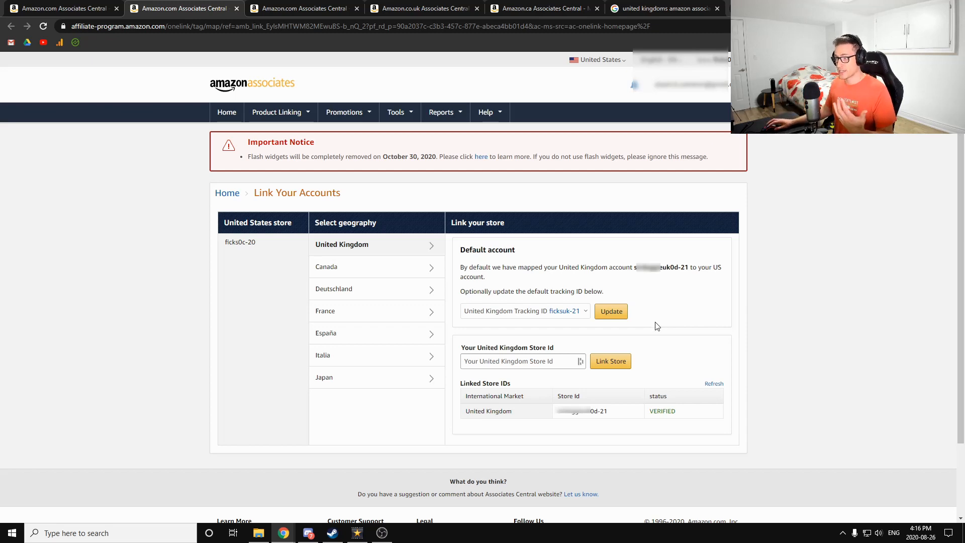
mouse_move(642, 322)
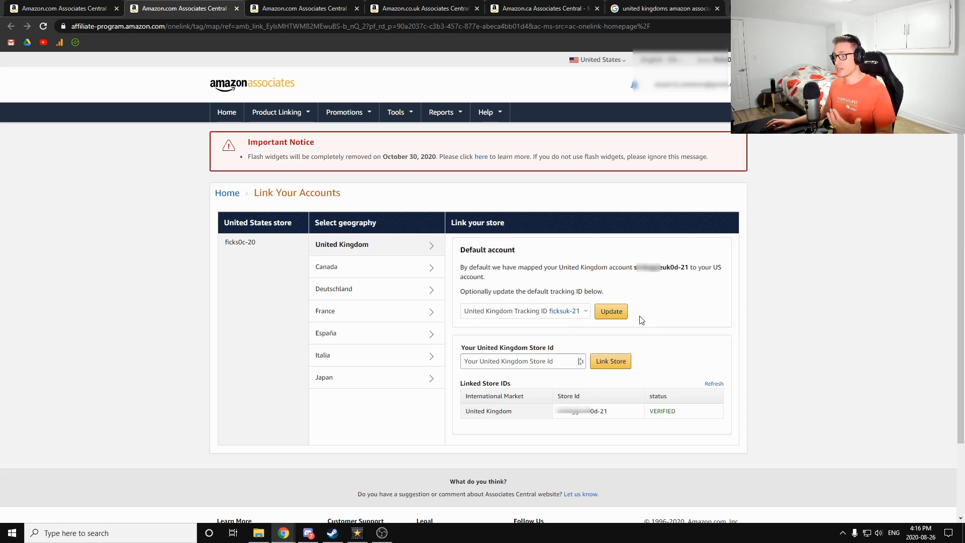
mouse_move(682, 366)
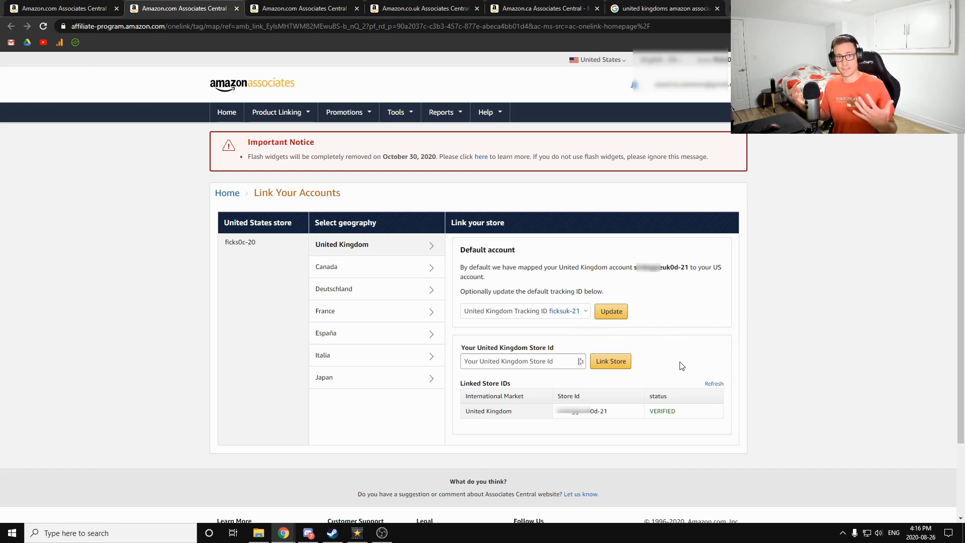
mouse_move(337, 270)
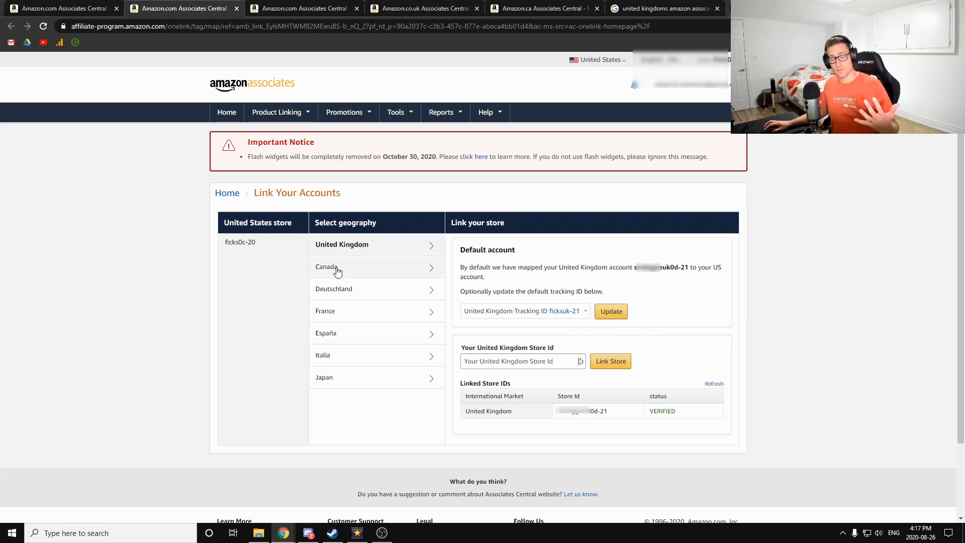
click(326, 267)
text(ama)
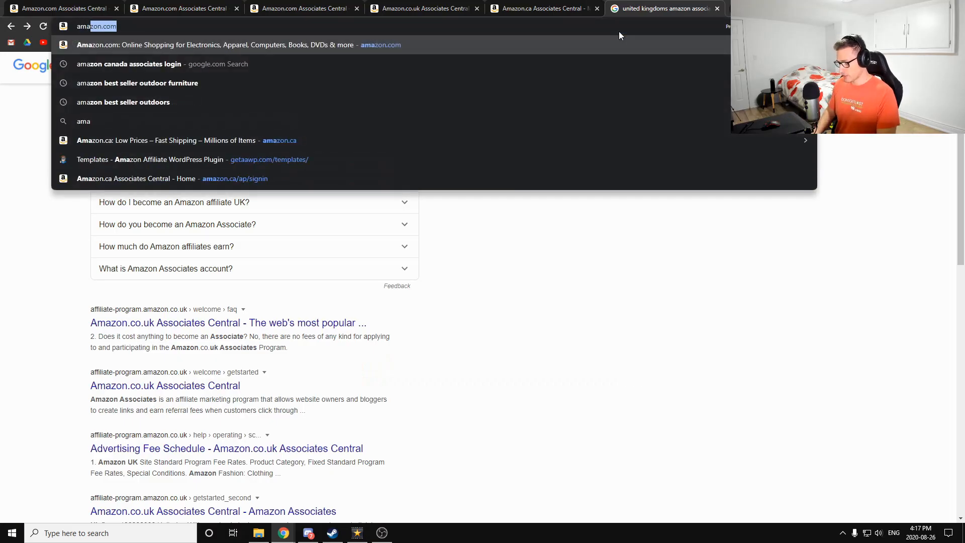
Search Amazon.com for 'bonsai tree' and browse the listed results.
click(235, 44)
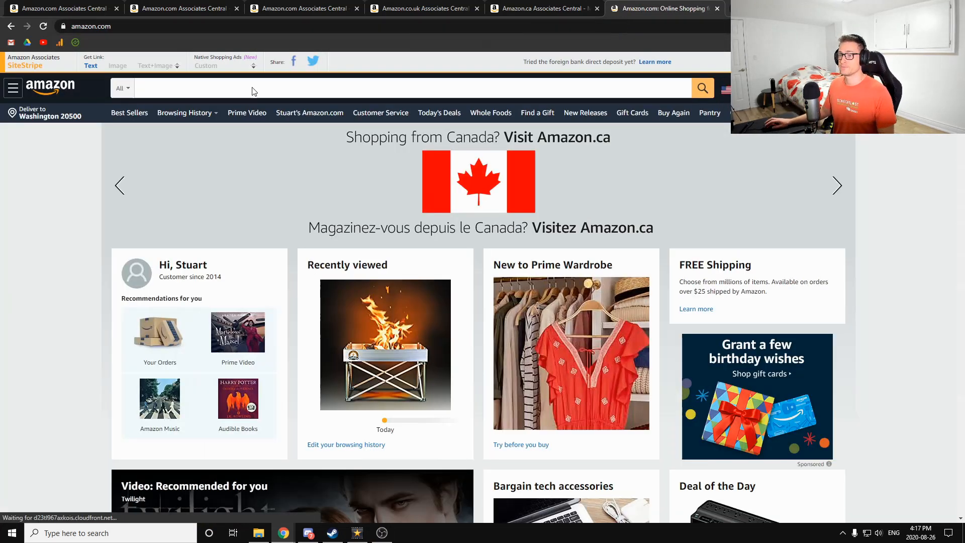
click(406, 88)
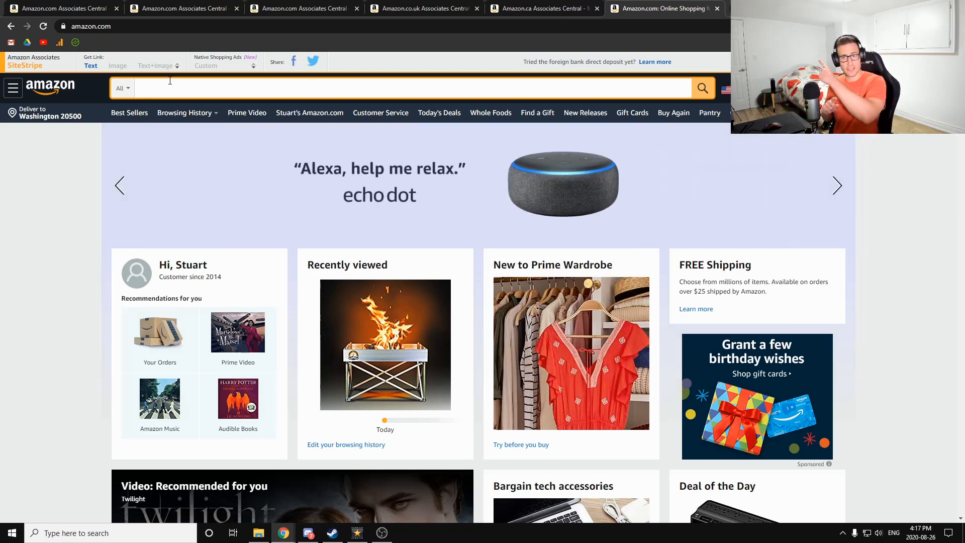
click(837, 185)
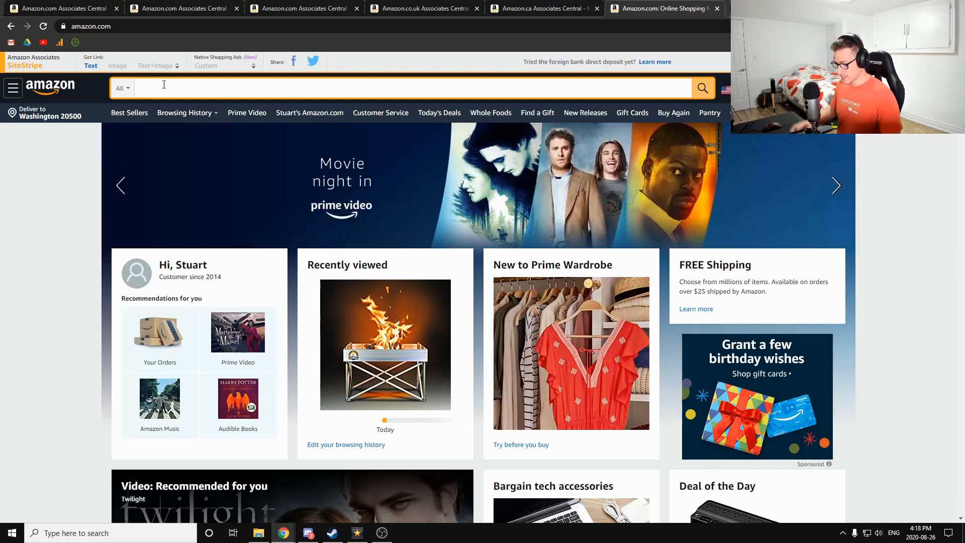
text(bonsai)
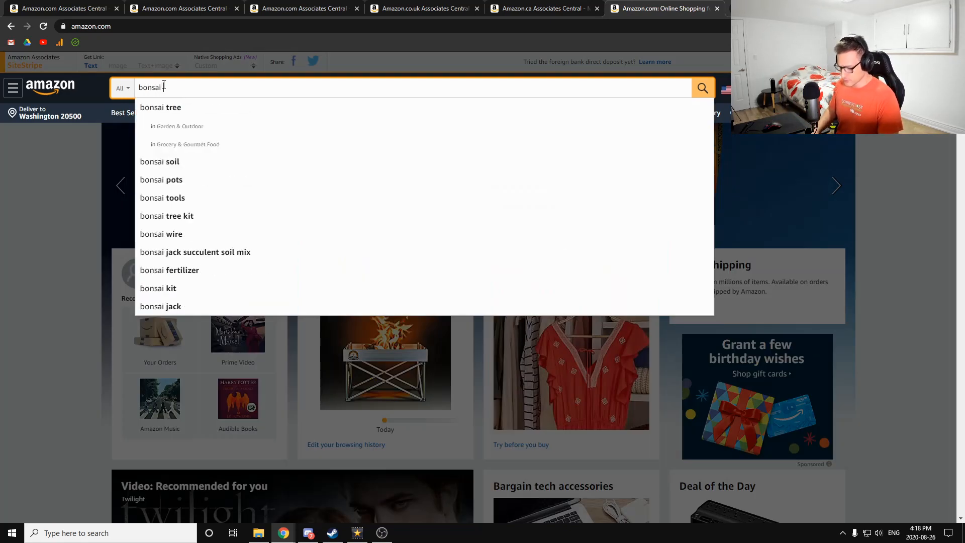
click(161, 108)
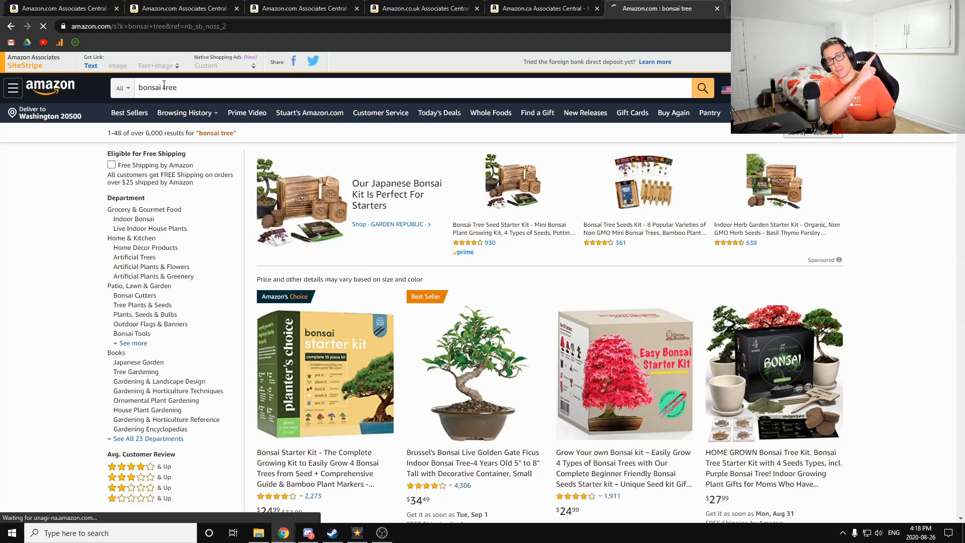
scroll(down, 3)
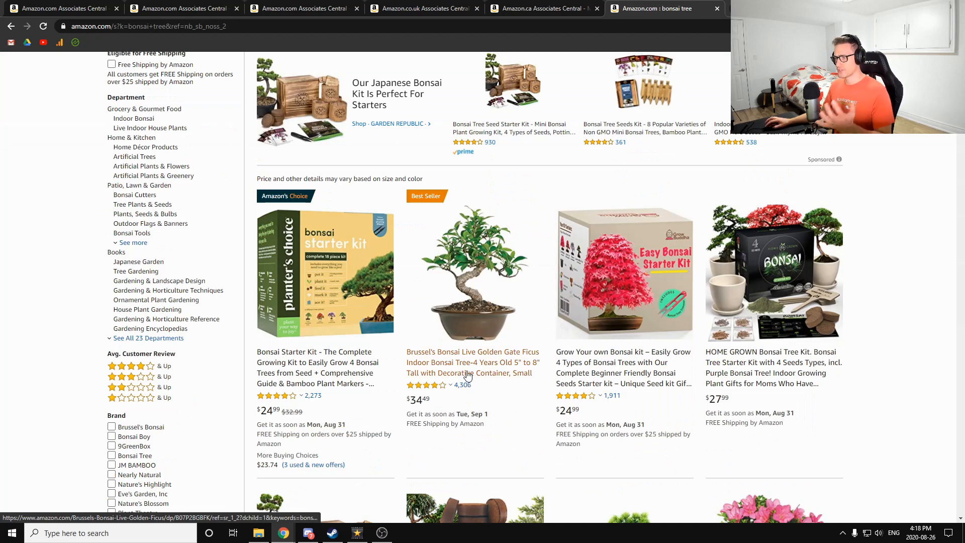
Generate a SiteStripe text link for the Brussel's Bonsai Live Golden Gate Ficus product page.
click(472, 362)
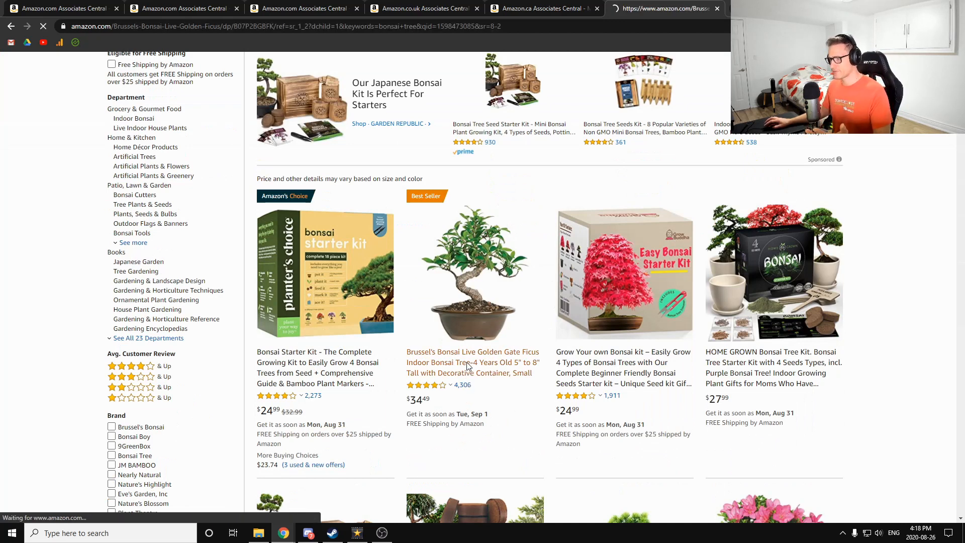
click(472, 362)
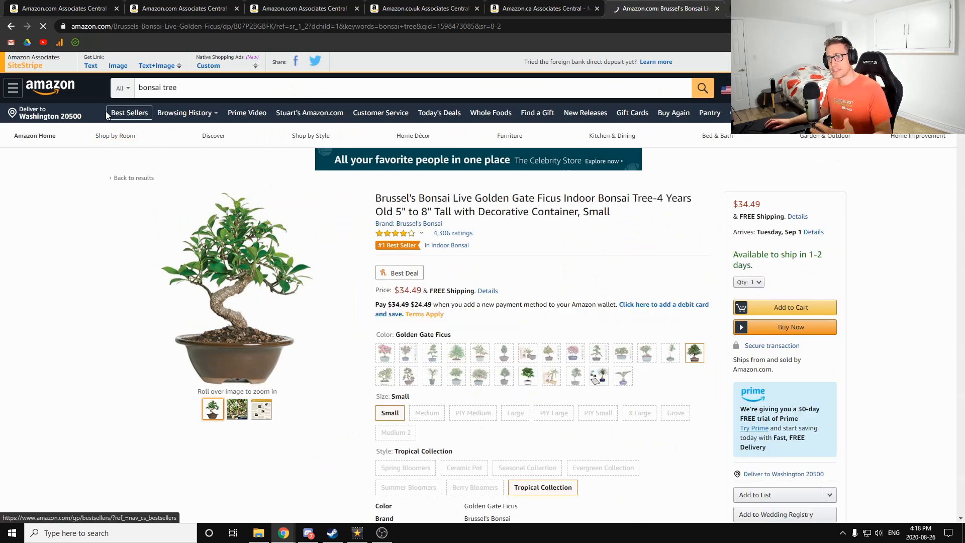
click(91, 66)
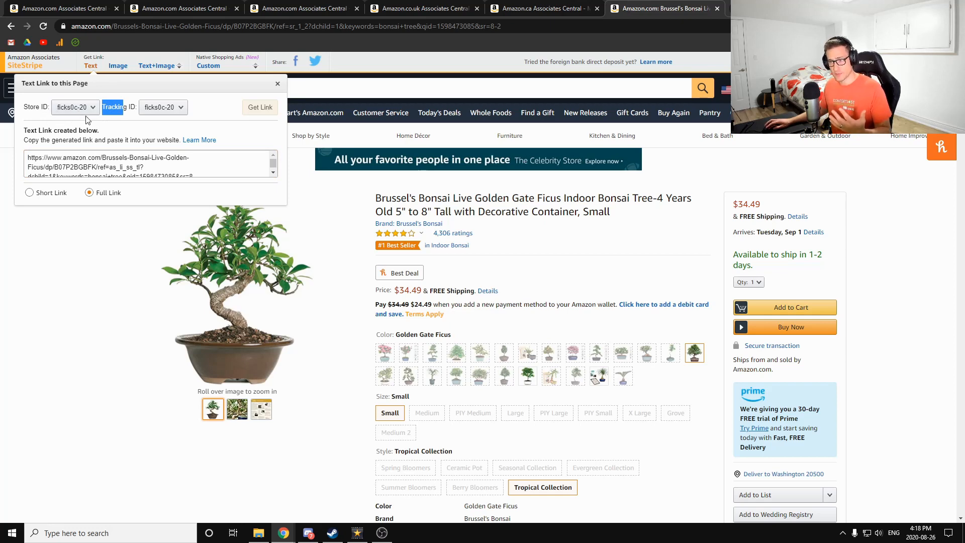
mouse_move(112, 116)
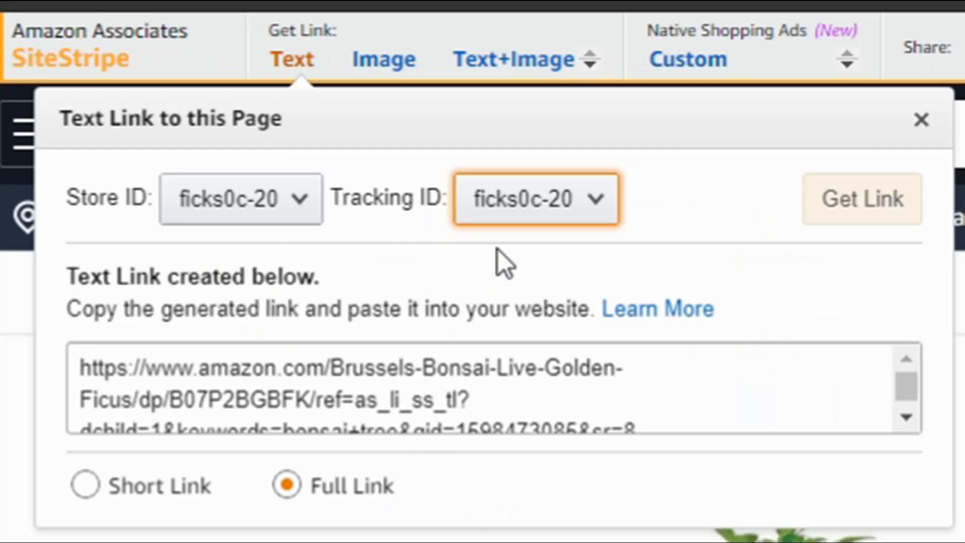
mouse_move(504, 252)
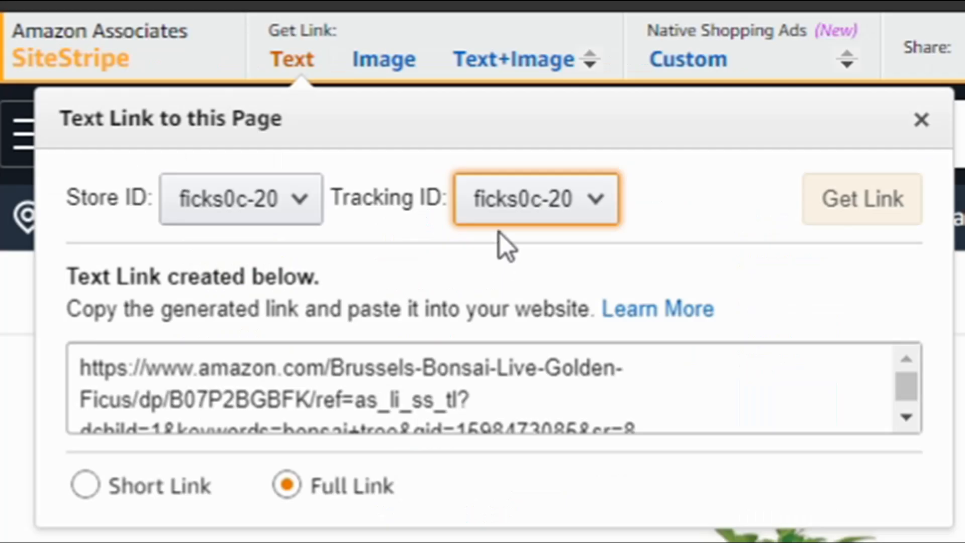
mouse_move(499, 258)
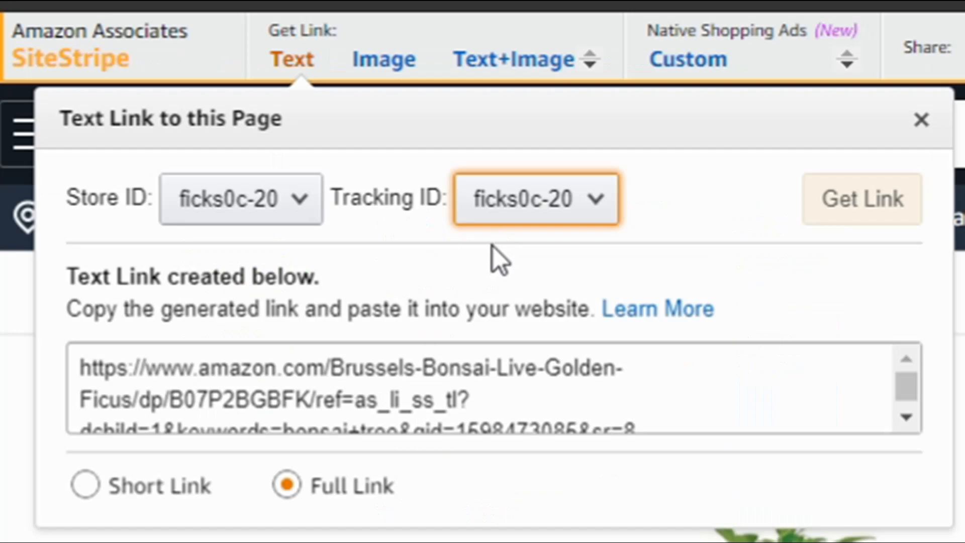